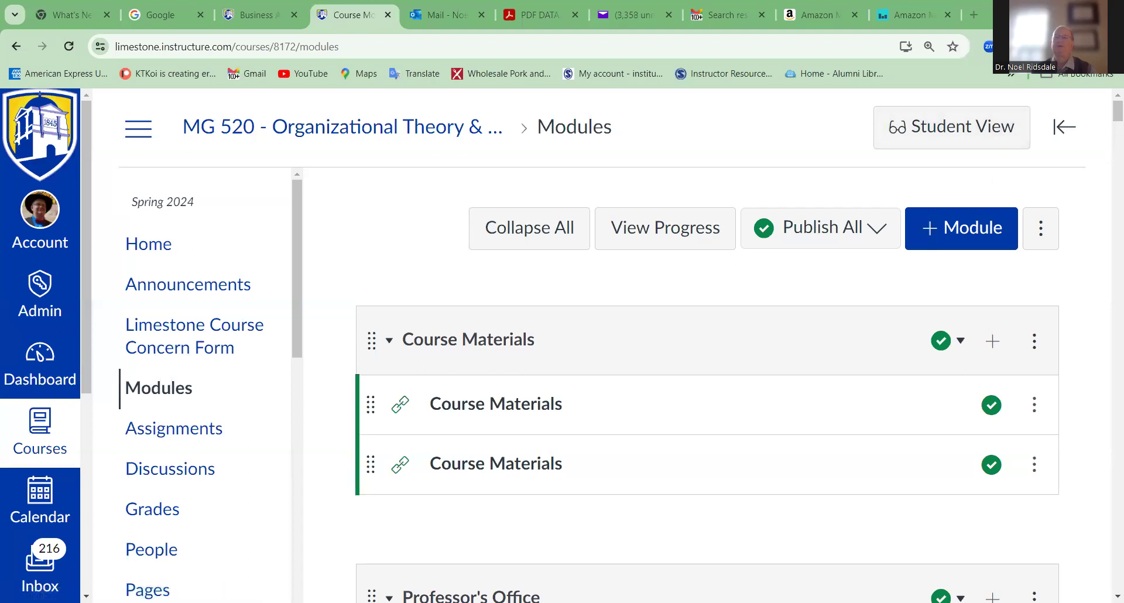
Scroll past Course Materials, Syllabus and Proctored Exam Info to the Week 3 and Week 4 modules
{"action": "scroll", "scroll_direction": "down", "scroll_amount": 3}
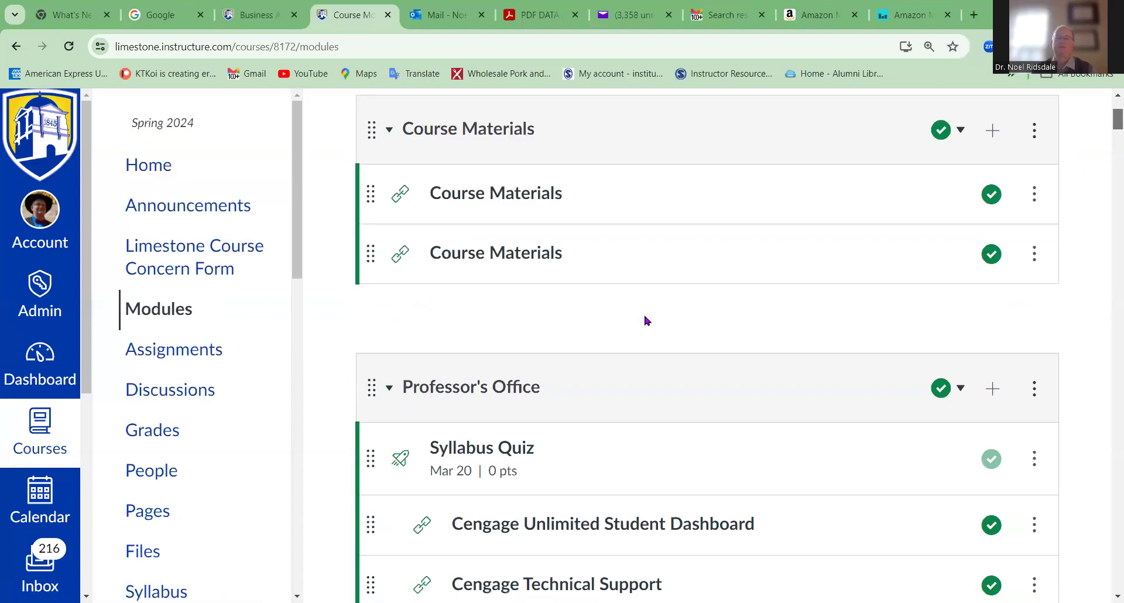
{"action": "scroll", "scroll_direction": "down", "scroll_amount": 3}
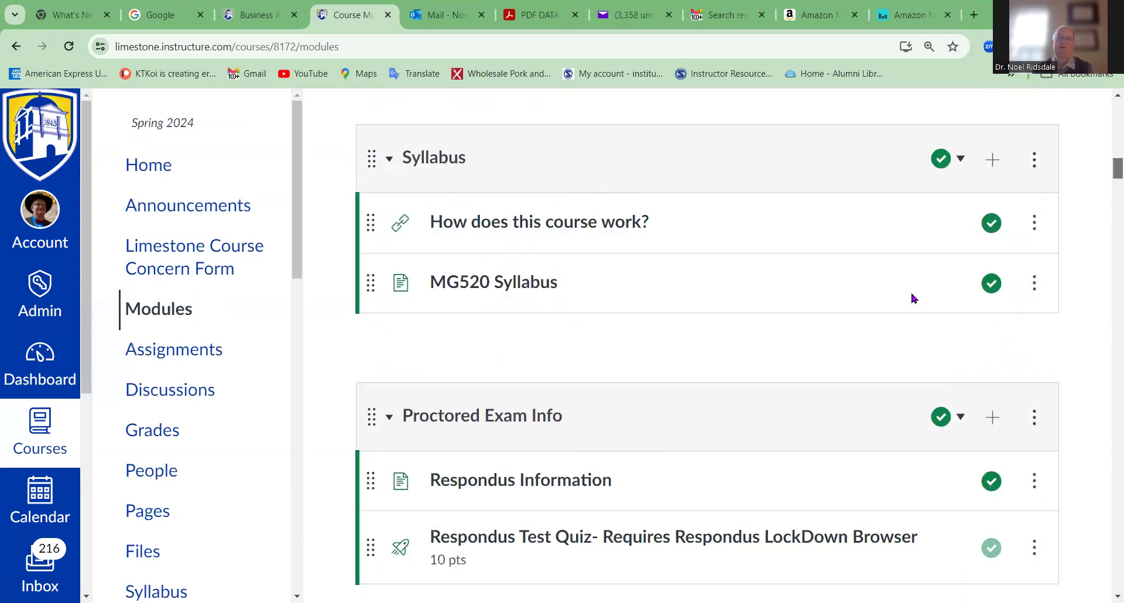
{"action": "scroll", "scroll_direction": "down", "scroll_amount": 3}
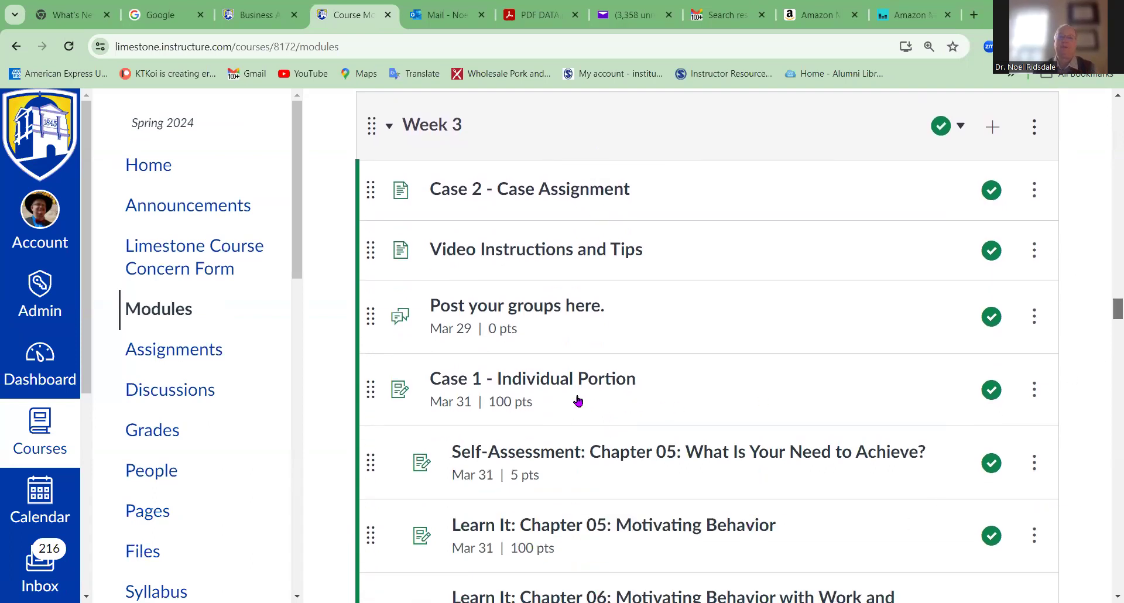
{"action": "mouse_move", "coordinate": [516, 316]}
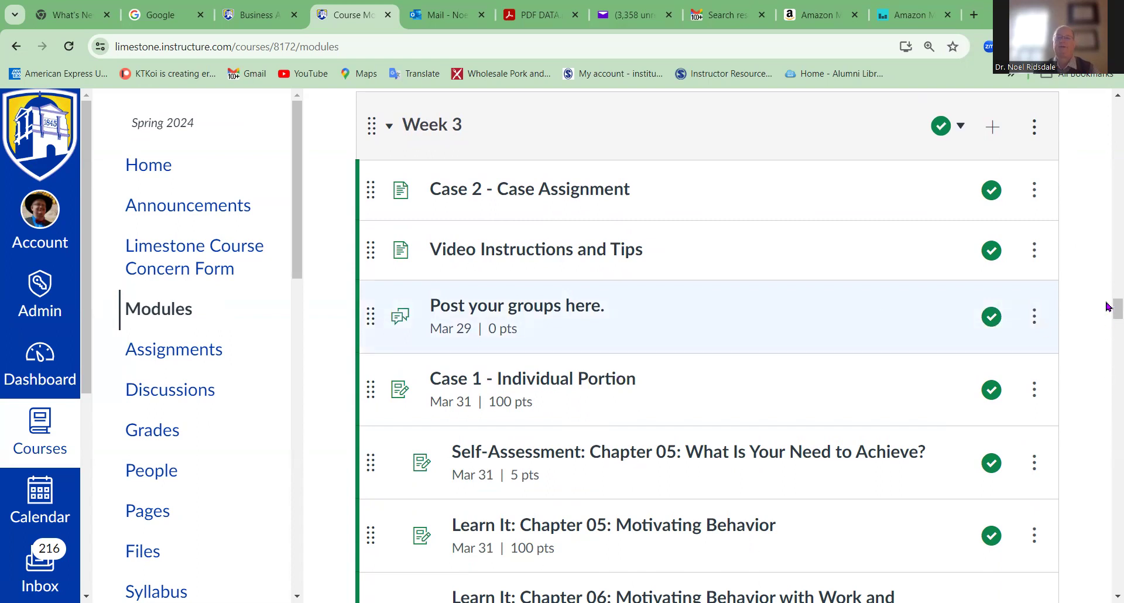
{"action": "mouse_move", "coordinate": [529, 253]}
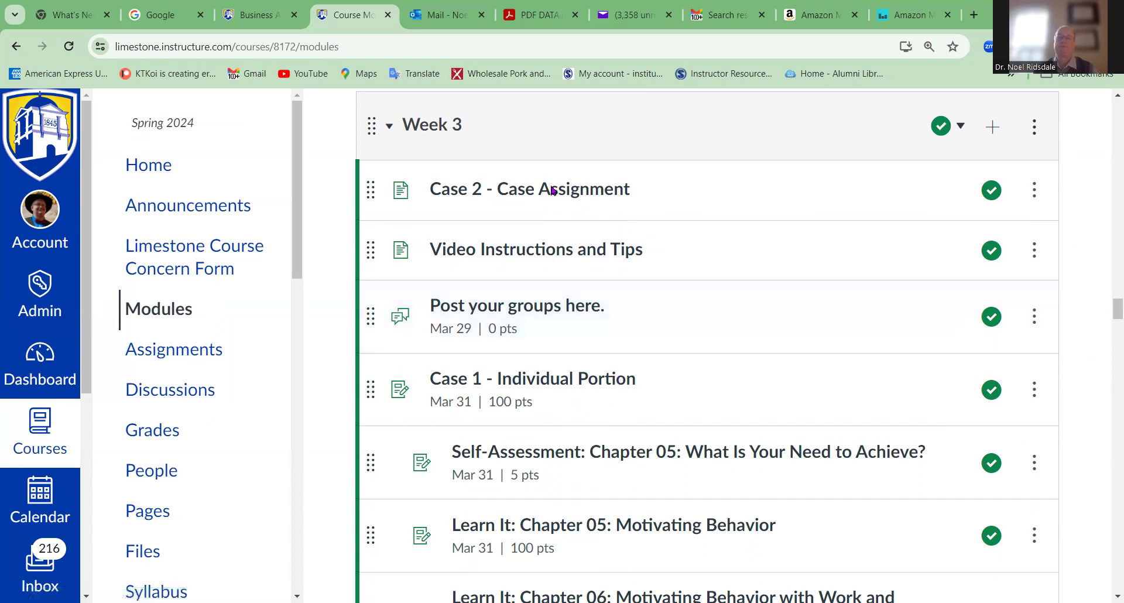
{"action": "scroll", "scroll_direction": "down", "scroll_amount": 3}
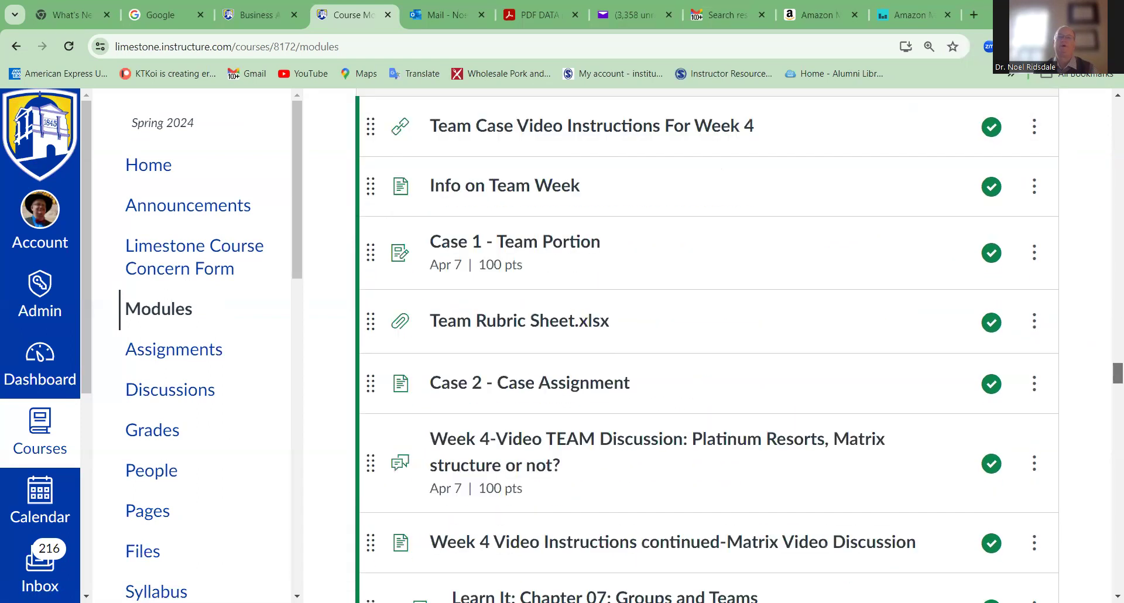
Open 'Case 2 - Case Assignment' from Week 3, then go next to 'Video Instructions and Tips'
{"action": "left_click", "coordinate": [529, 382]}
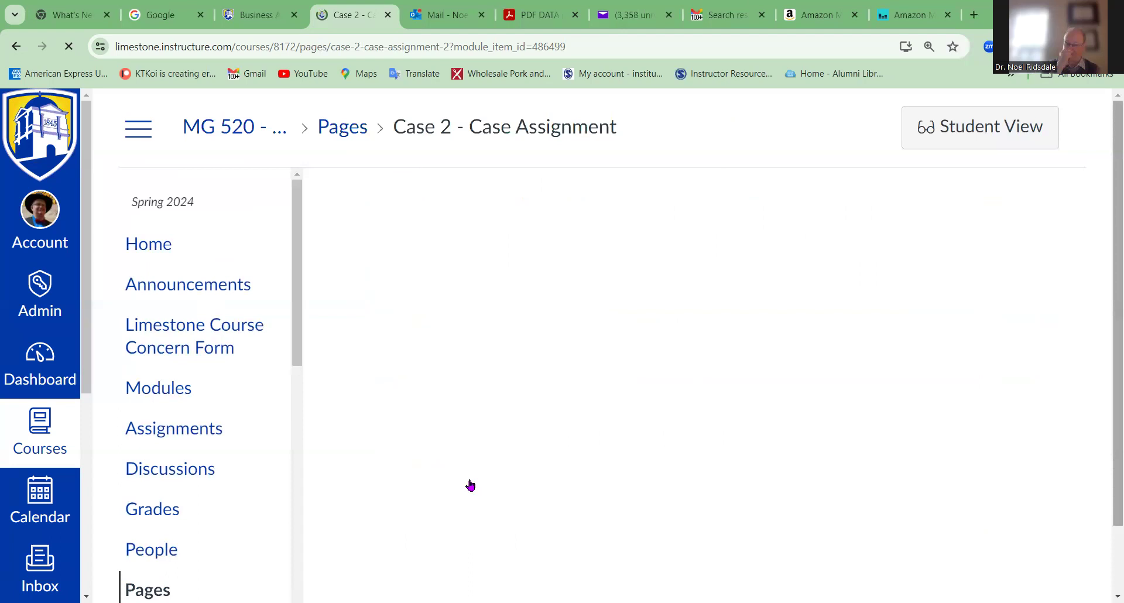
{"action": "mouse_move", "coordinate": [470, 441]}
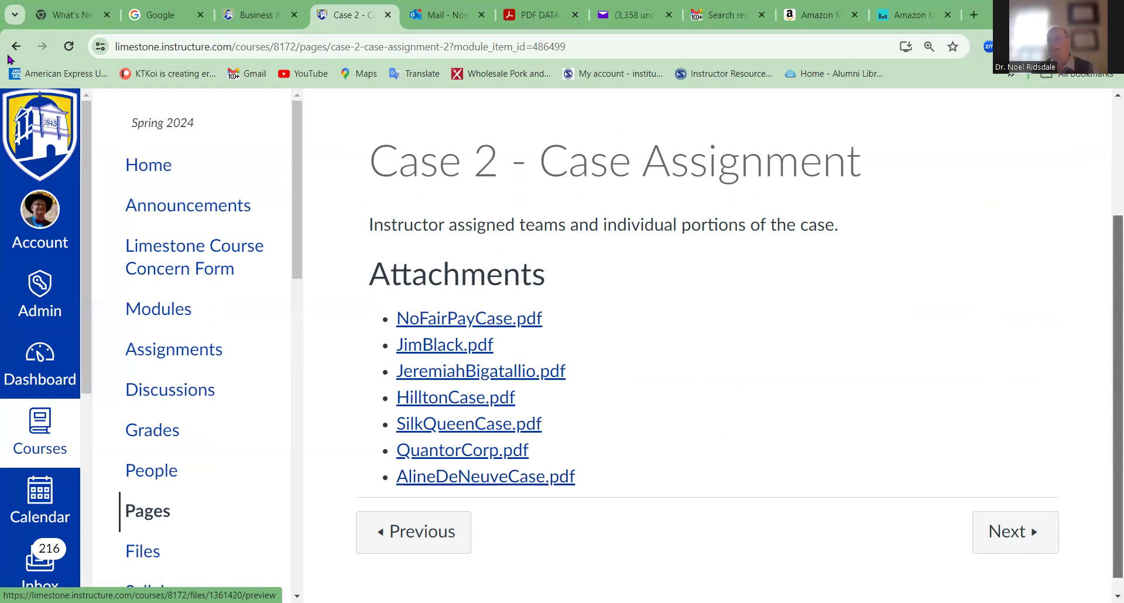
{"action": "mouse_move", "coordinate": [1108, 306]}
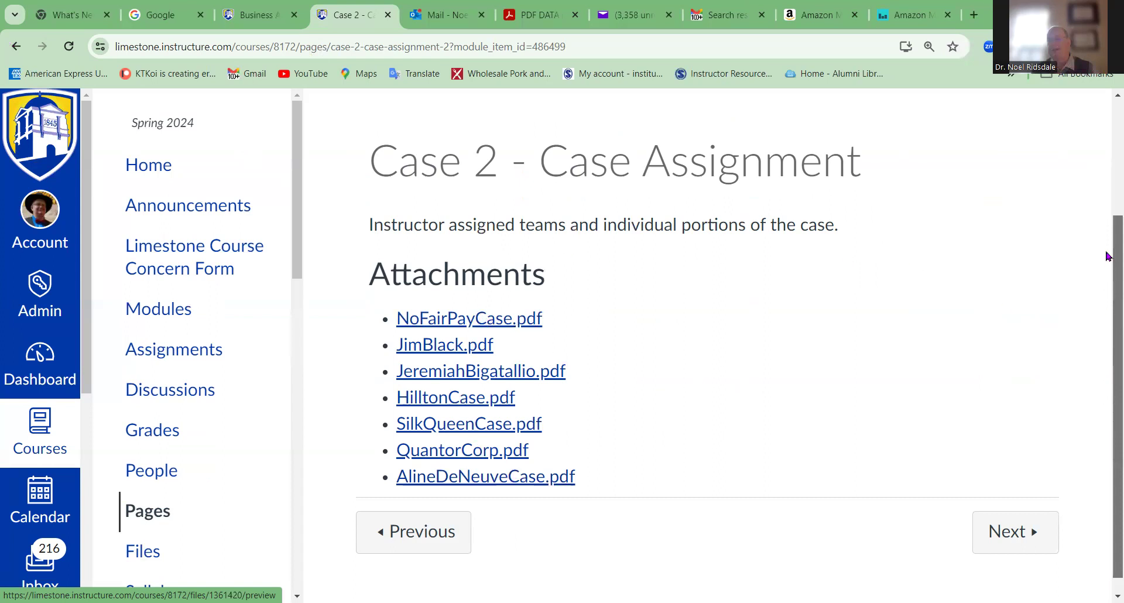
{"action": "mouse_move", "coordinate": [1109, 414]}
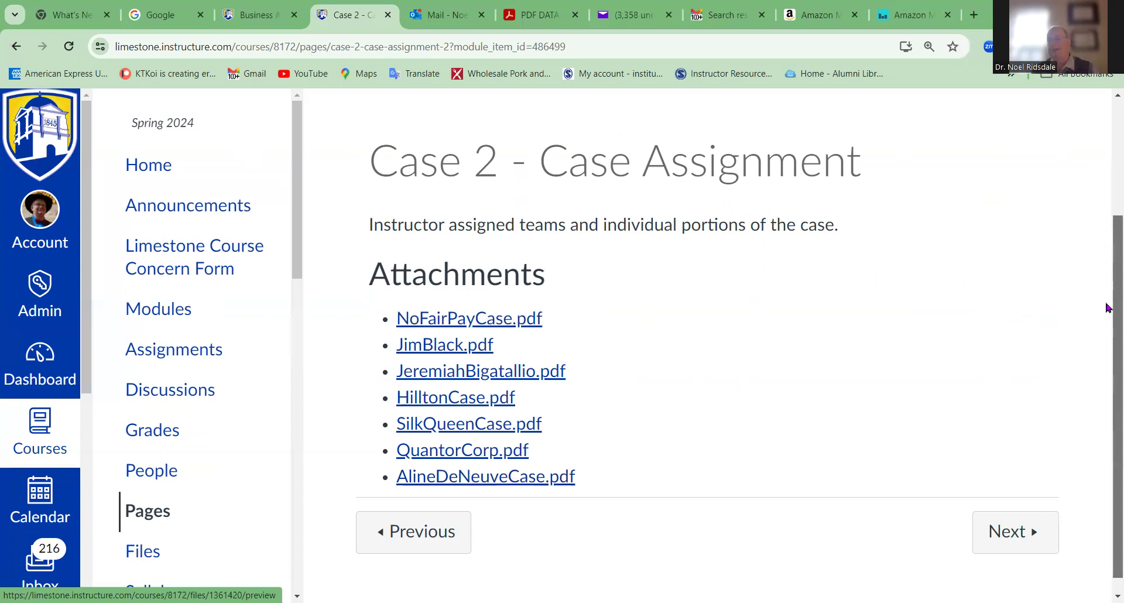
{"action": "left_click", "coordinate": [1013, 531]}
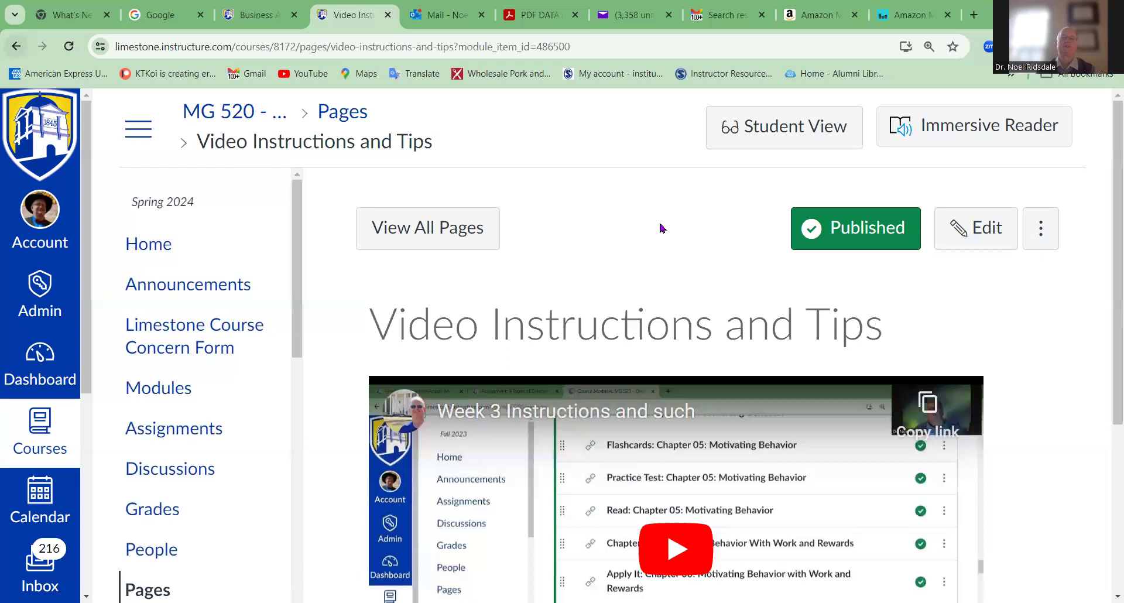
{"action": "mouse_move", "coordinate": [585, 337]}
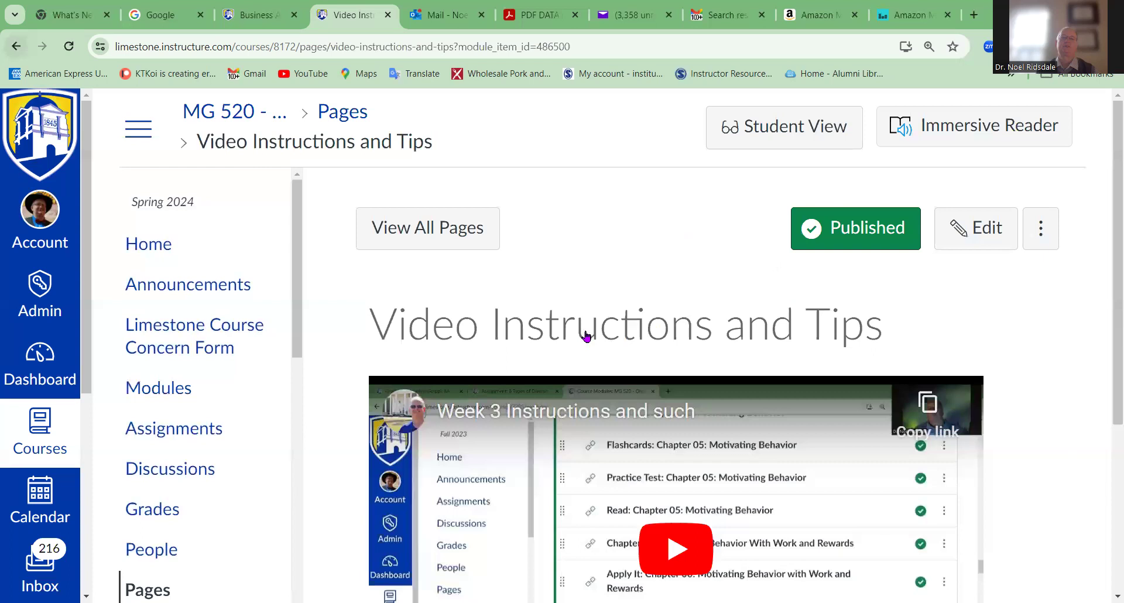
{"action": "mouse_move", "coordinate": [588, 267]}
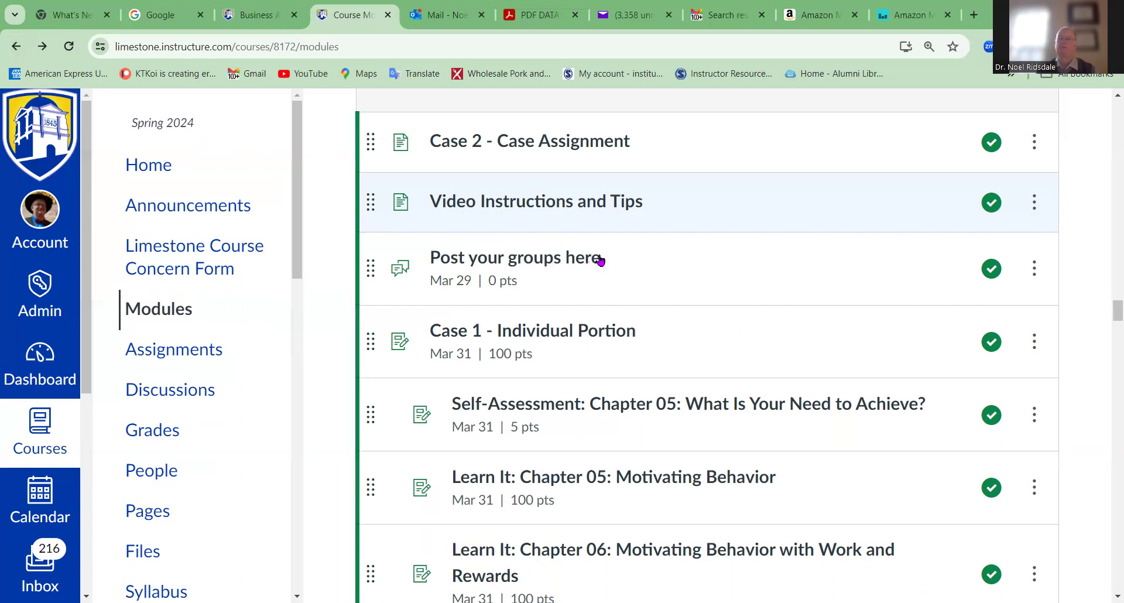
{"action": "mouse_move", "coordinate": [572, 338]}
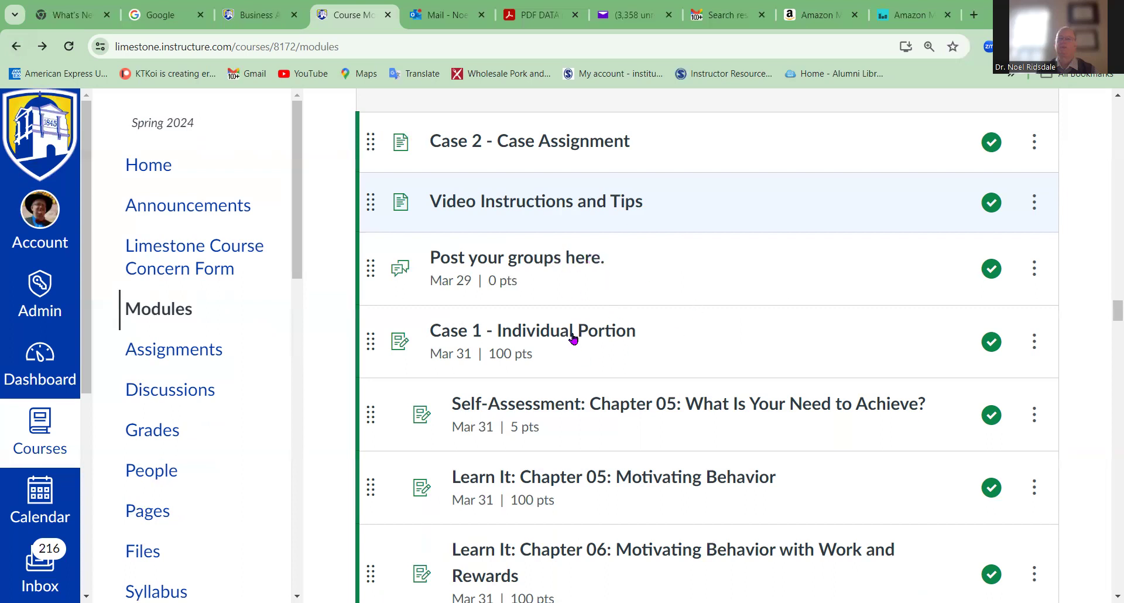
{"action": "mouse_move", "coordinate": [636, 343]}
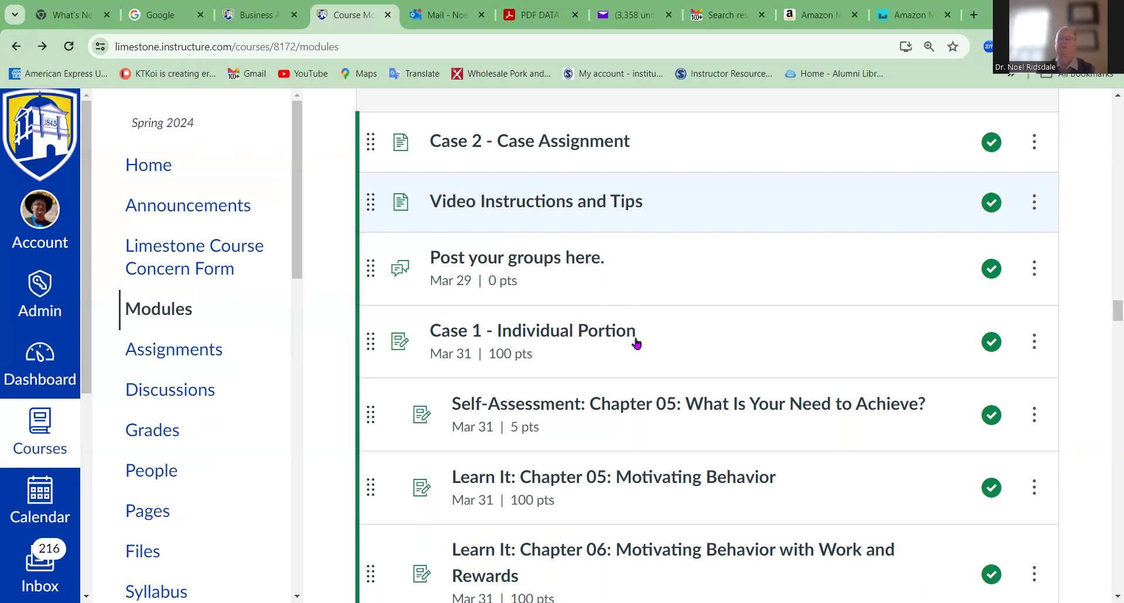
{"action": "mouse_move", "coordinate": [1108, 315]}
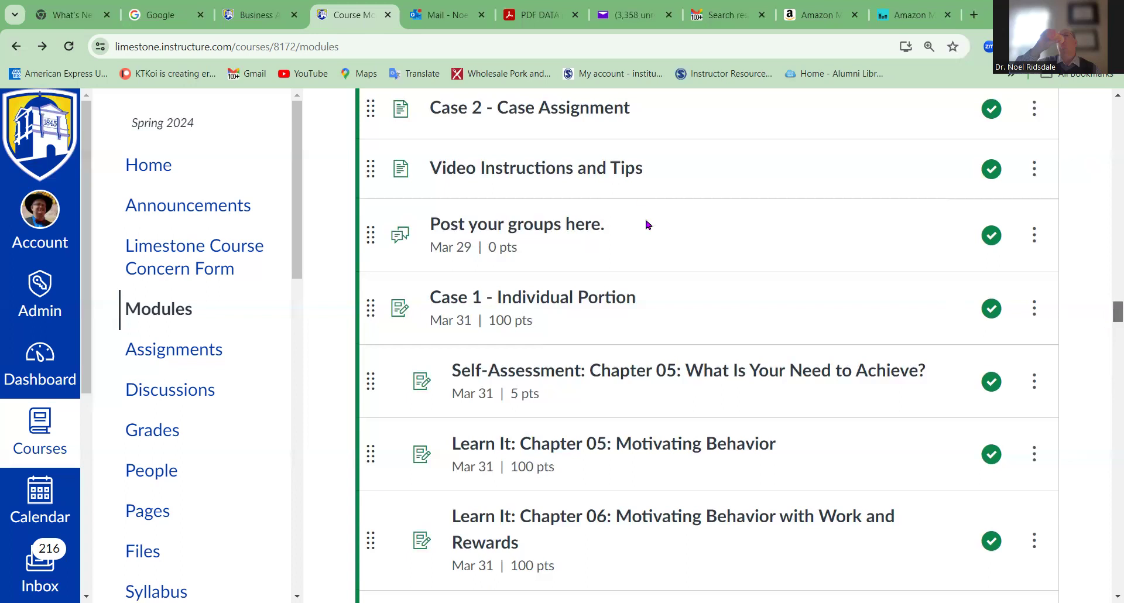
{"action": "mouse_move", "coordinate": [646, 195]}
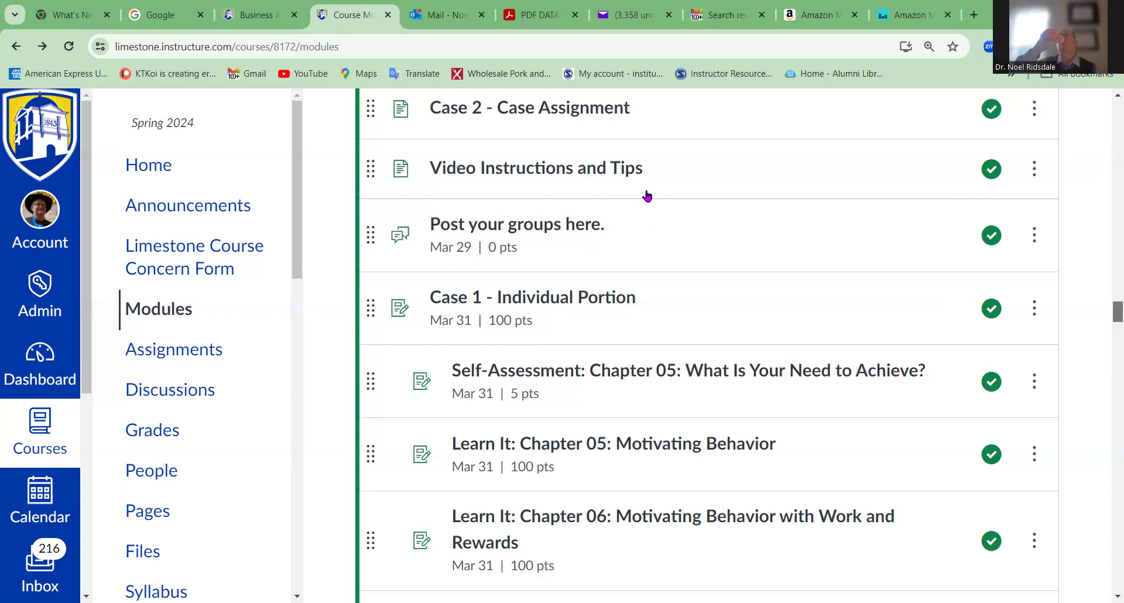
{"action": "mouse_move", "coordinate": [1060, 263]}
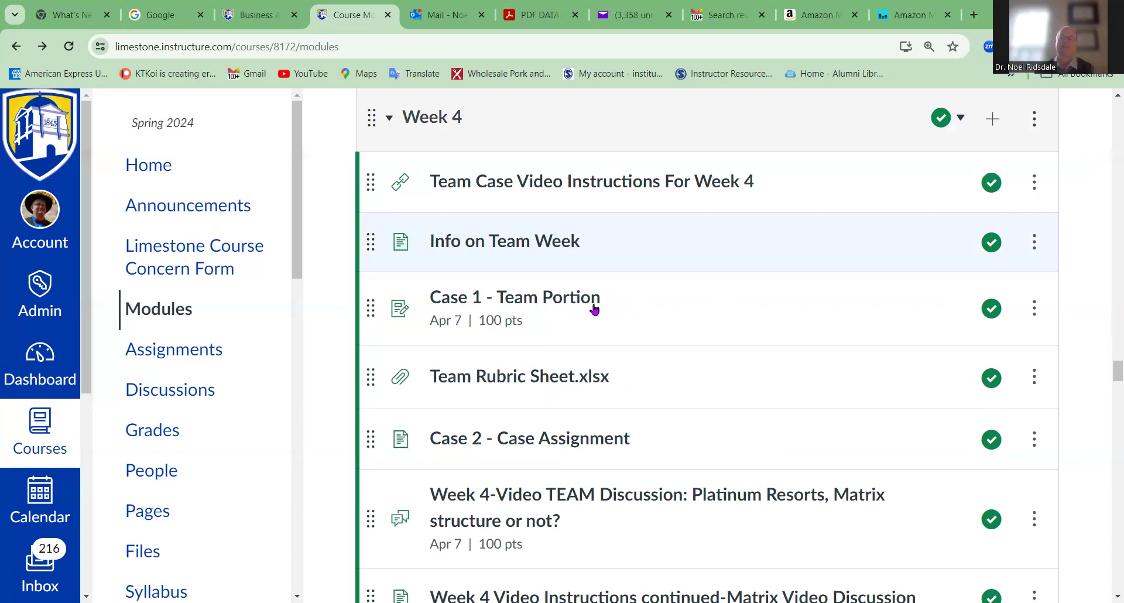
{"action": "mouse_move", "coordinate": [564, 385]}
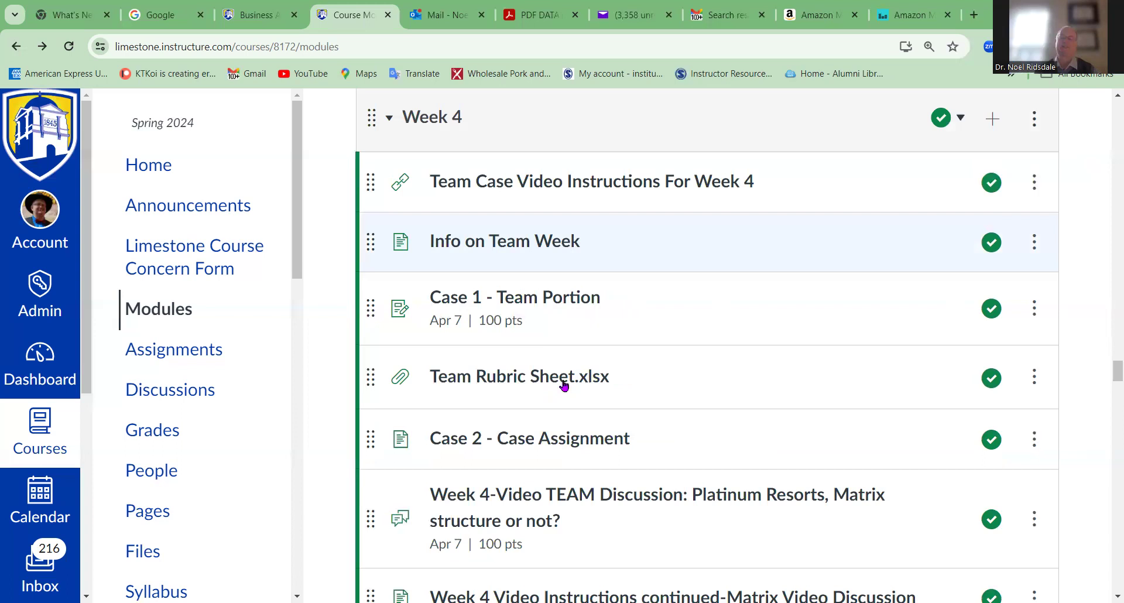
{"action": "mouse_move", "coordinate": [585, 300]}
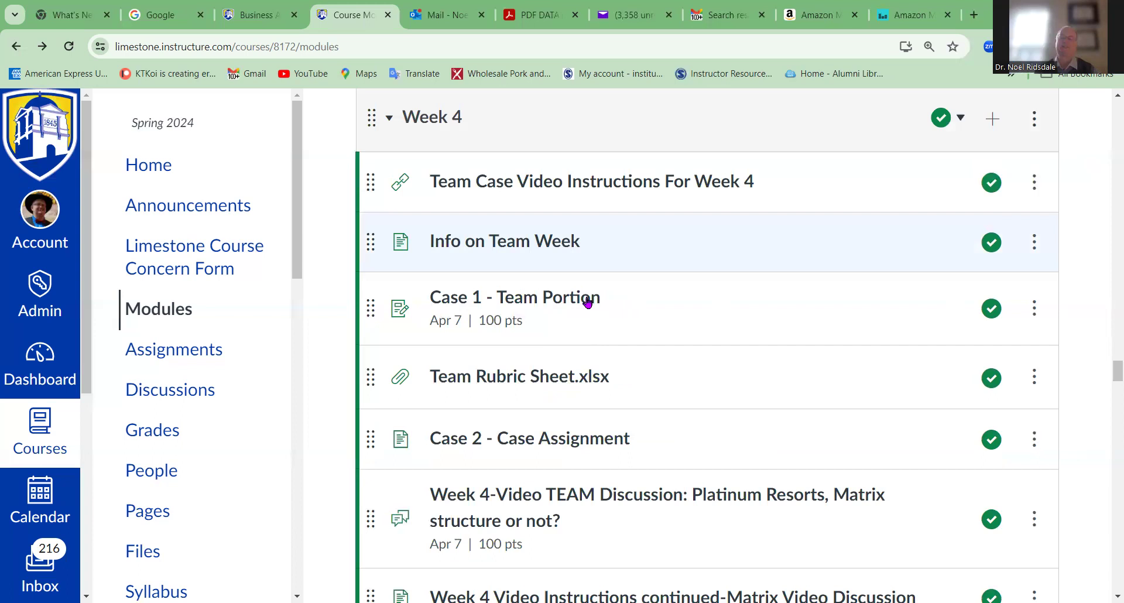
{"action": "mouse_move", "coordinate": [560, 386]}
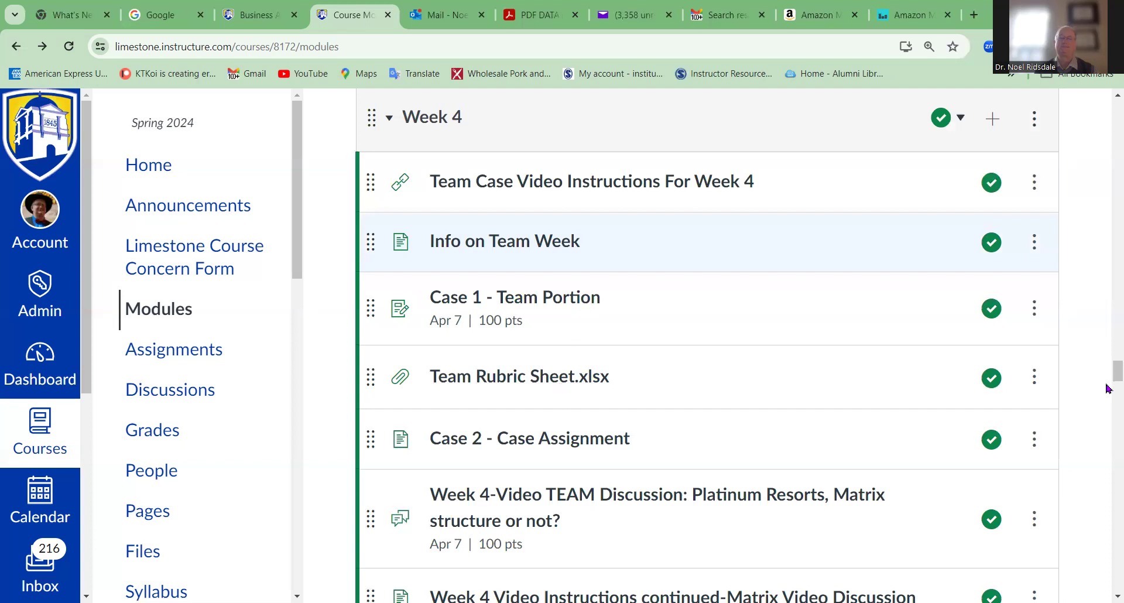
Scroll the Week 4 module through the TEAM discussion and Chapter 07 groups and teams items
{"action": "scroll", "scroll_direction": "down", "scroll_amount": 3}
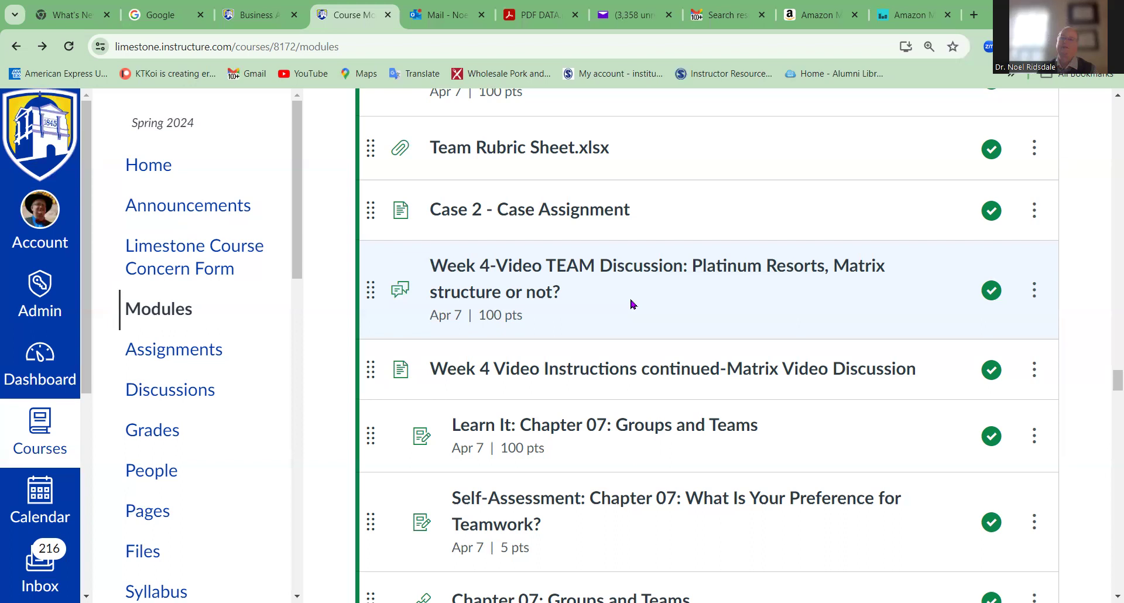
{"action": "mouse_move", "coordinate": [343, 452]}
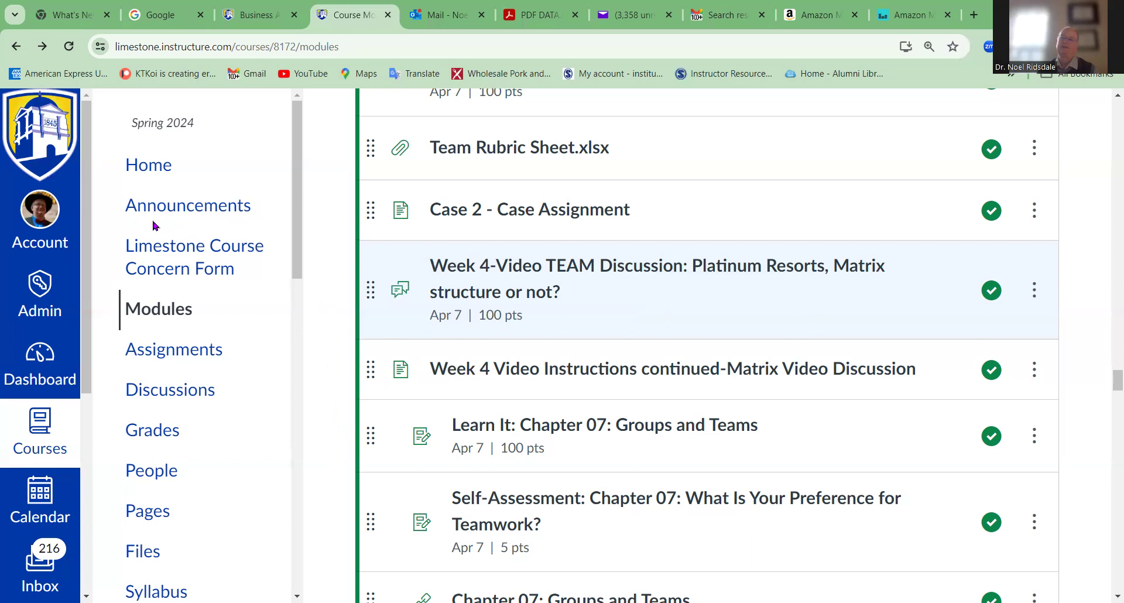
{"action": "mouse_move", "coordinate": [1108, 172]}
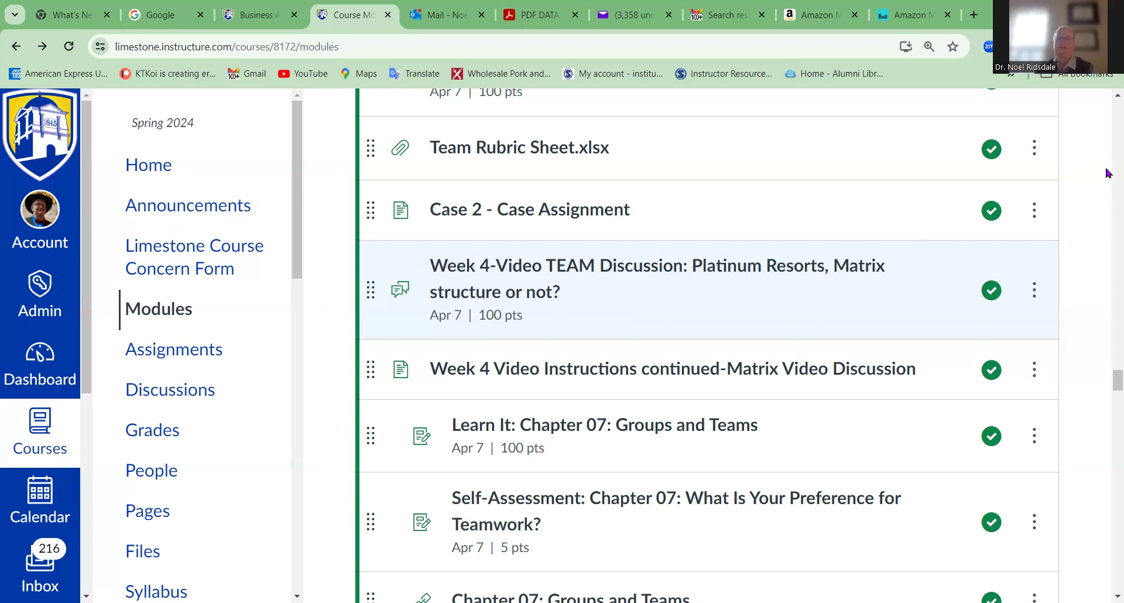
{"action": "mouse_move", "coordinate": [987, 245]}
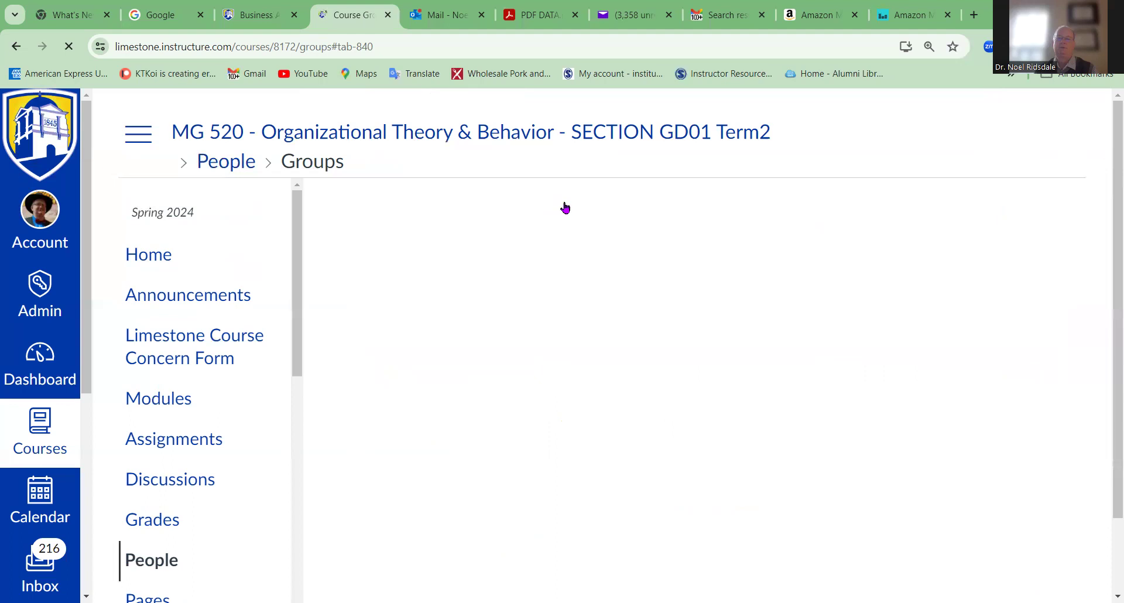
{"action": "mouse_move", "coordinate": [1004, 270]}
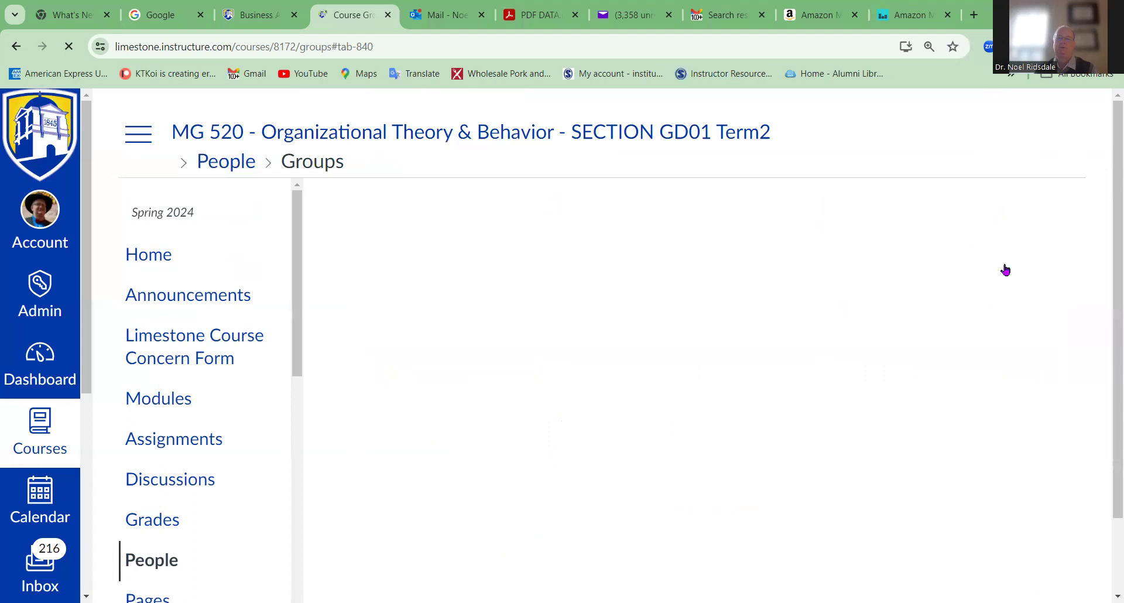
{"action": "mouse_move", "coordinate": [1108, 252]}
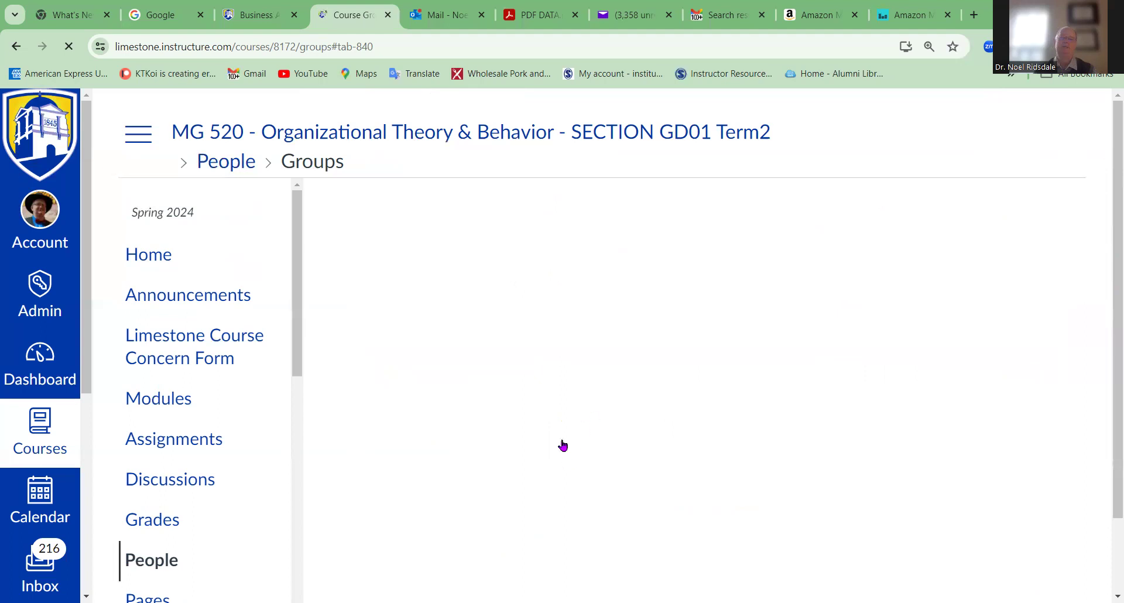
{"action": "mouse_move", "coordinate": [1053, 453]}
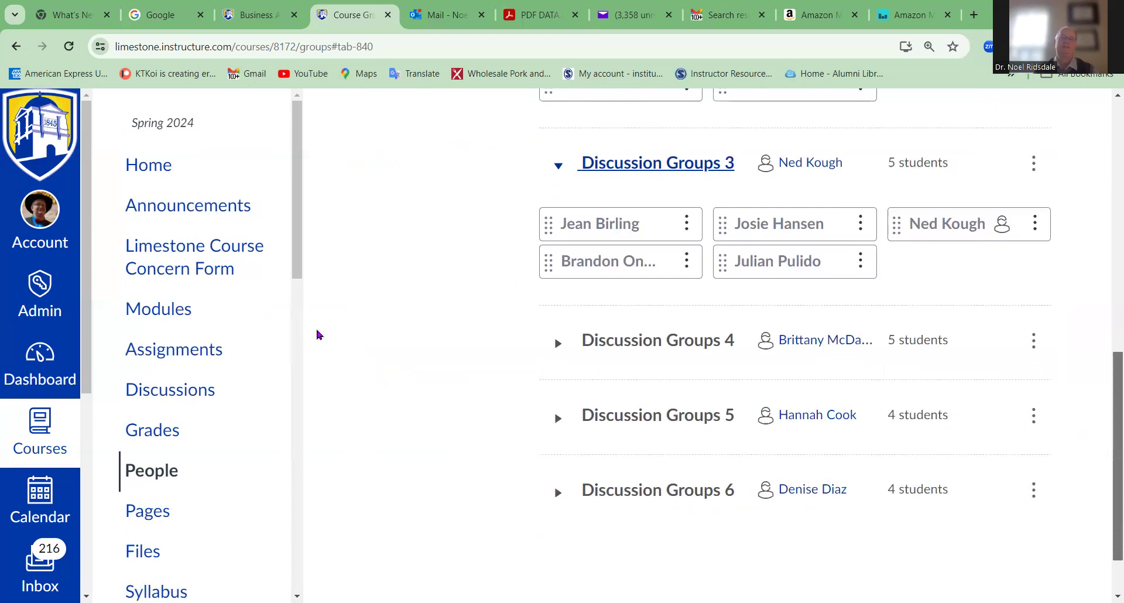
{"action": "mouse_move", "coordinate": [287, 425]}
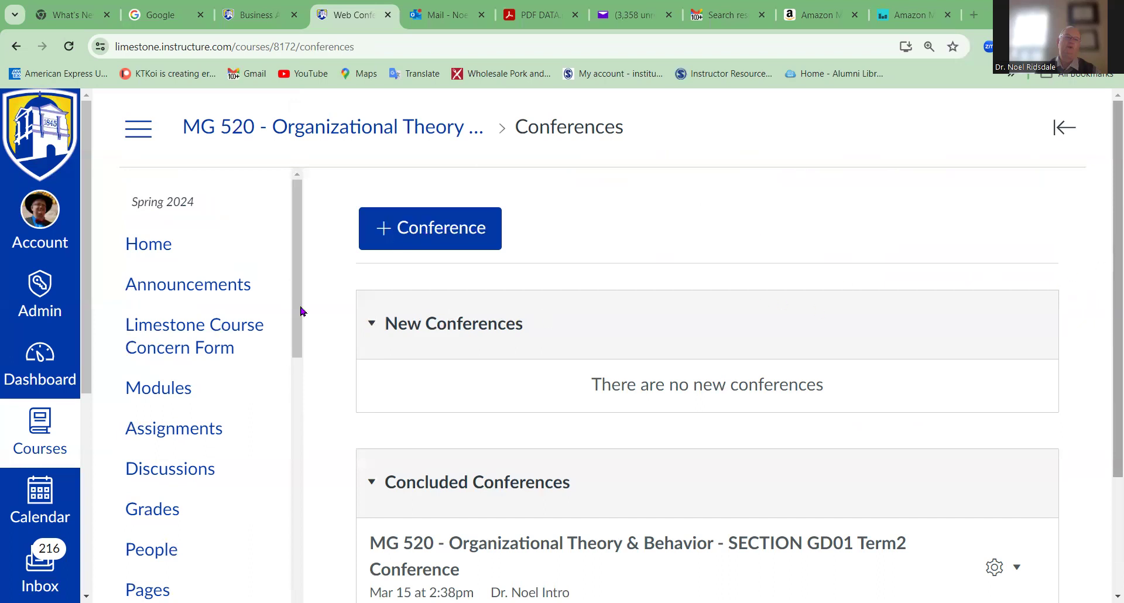
{"action": "mouse_move", "coordinate": [1019, 208]}
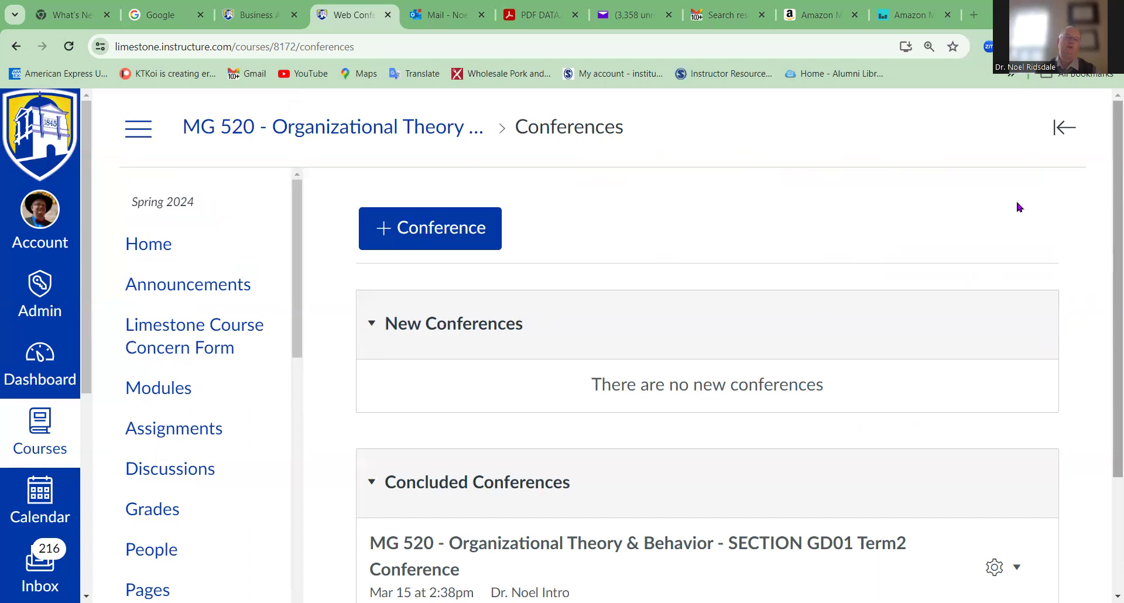
{"action": "mouse_move", "coordinate": [1066, 162]}
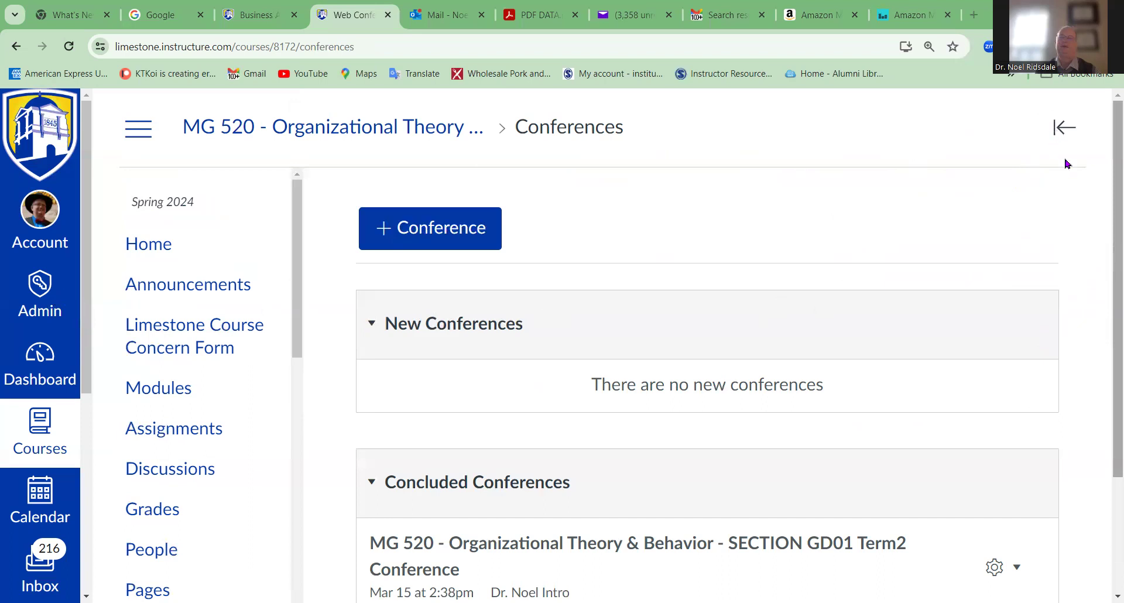
{"action": "mouse_move", "coordinate": [1087, 363]}
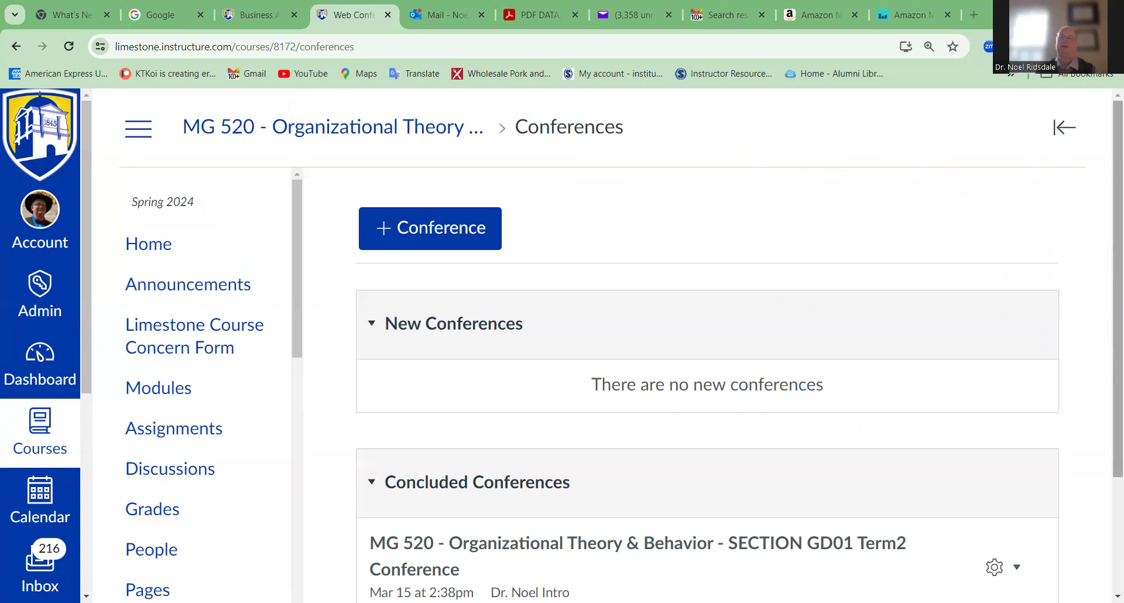
Start a new video conference from the Conferences page with the + Conference button
{"action": "left_click", "coordinate": [429, 227]}
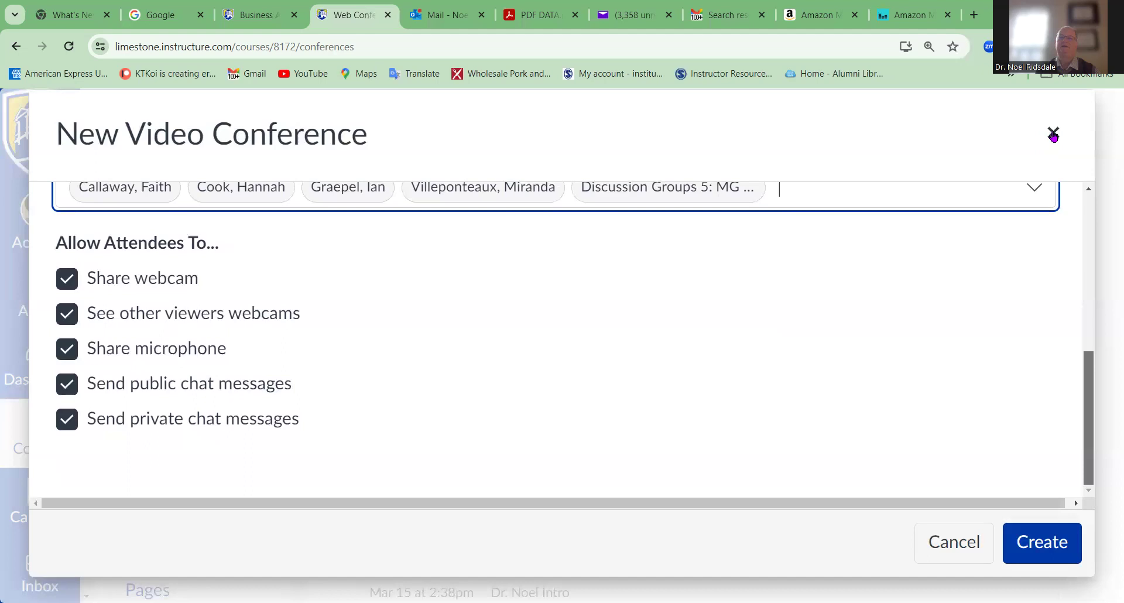
{"action": "mouse_move", "coordinate": [176, 267]}
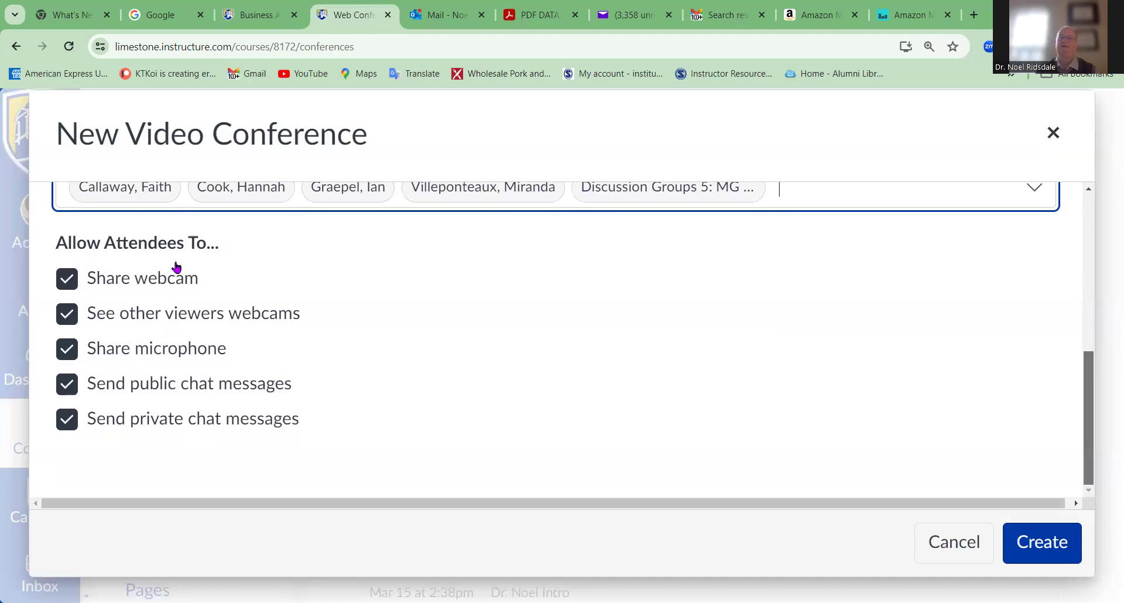
{"action": "mouse_move", "coordinate": [305, 377]}
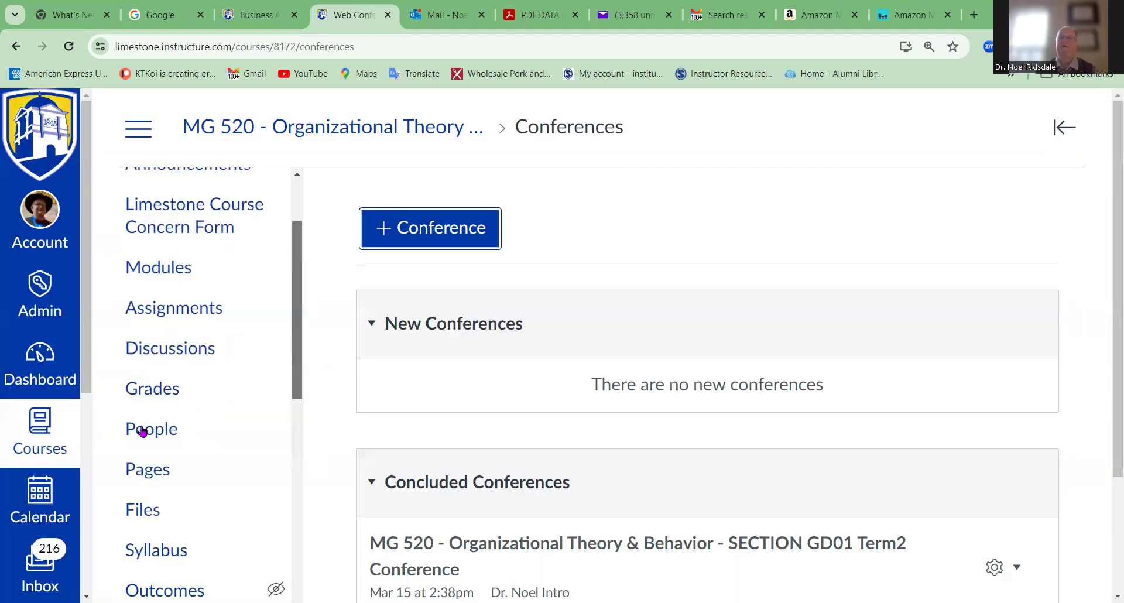
{"action": "mouse_move", "coordinate": [174, 399]}
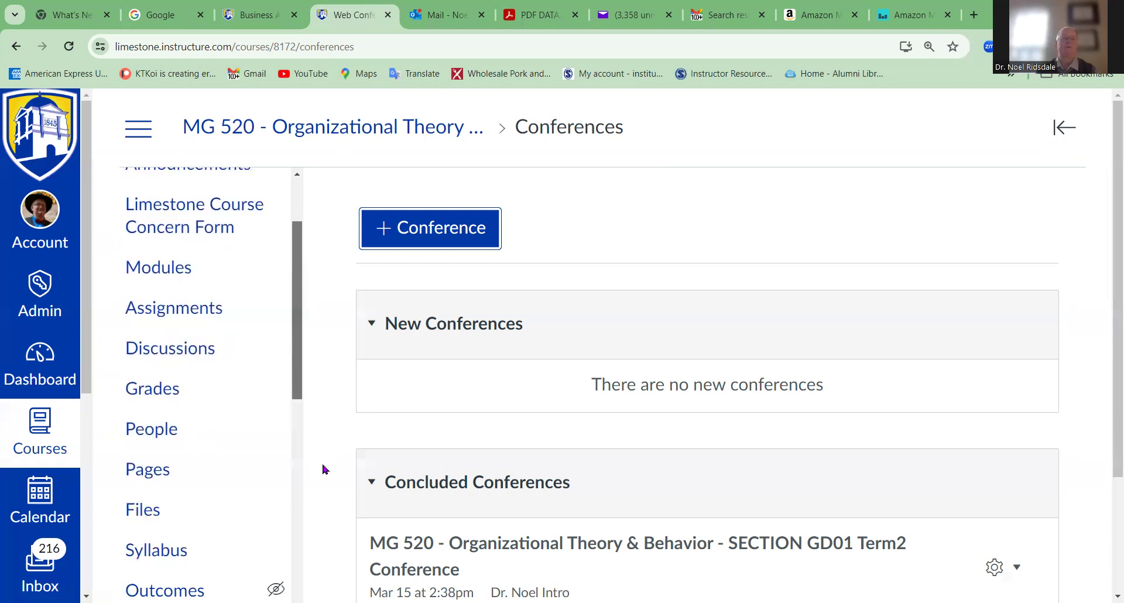
{"action": "mouse_move", "coordinate": [989, 223]}
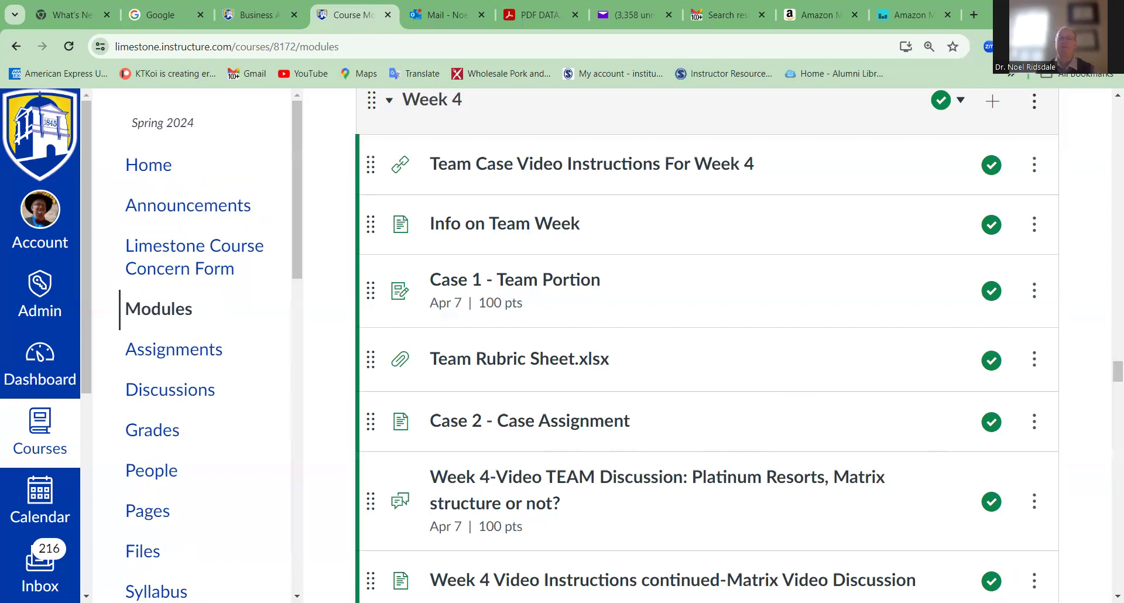
{"action": "mouse_move", "coordinate": [1107, 344]}
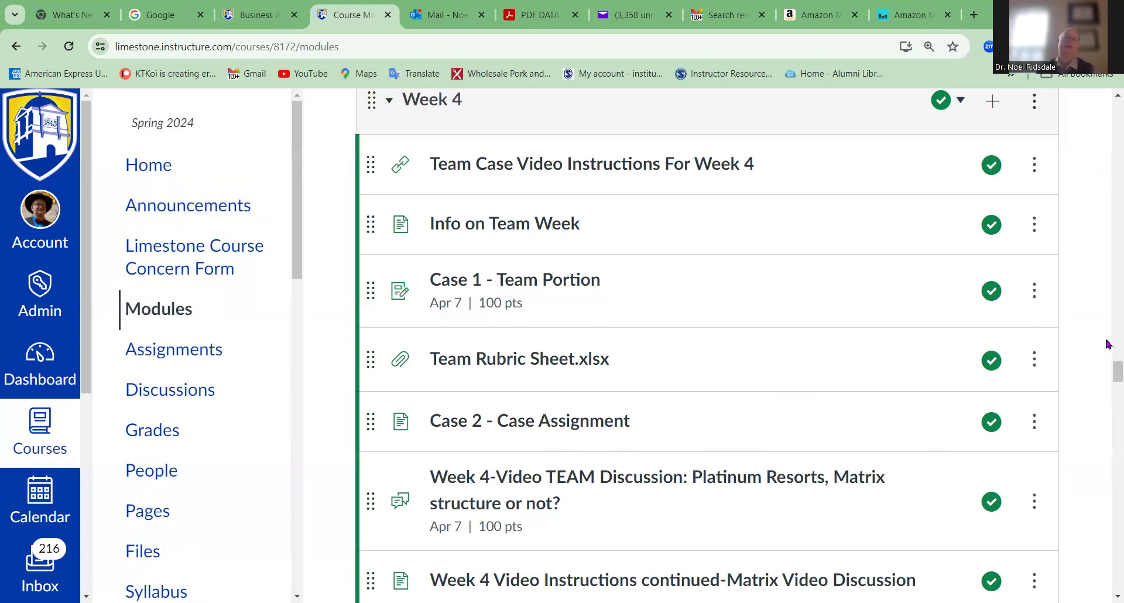